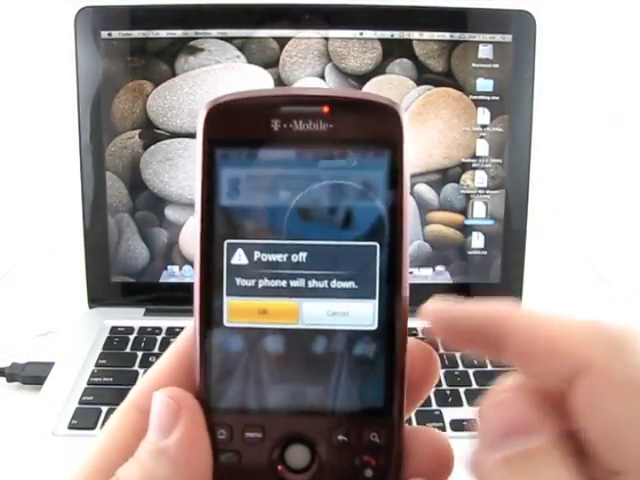
Confirm OK in the Power off dialog so the phone begins shutting down
left_click(264, 316)
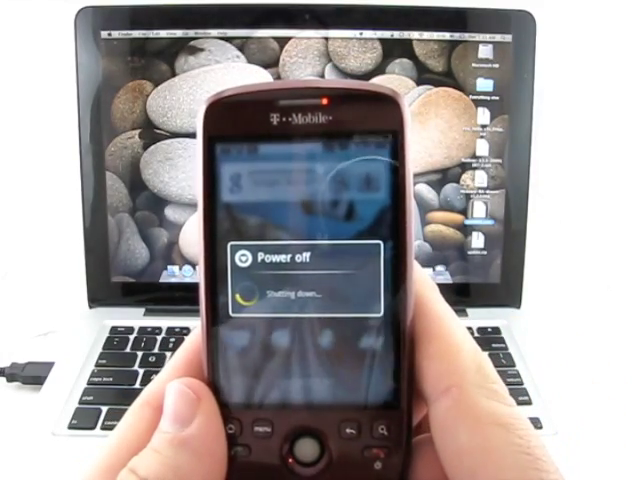